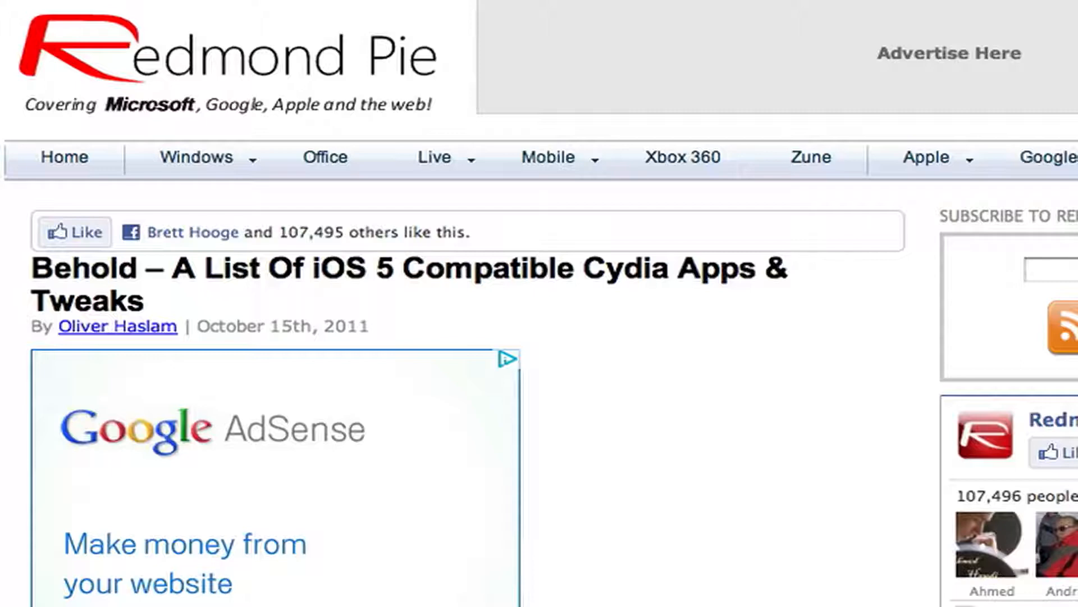
Step: Scroll down the Redmond Pie article into the embedded tweak list, reaching the D–F entries
scroll(down, 3)
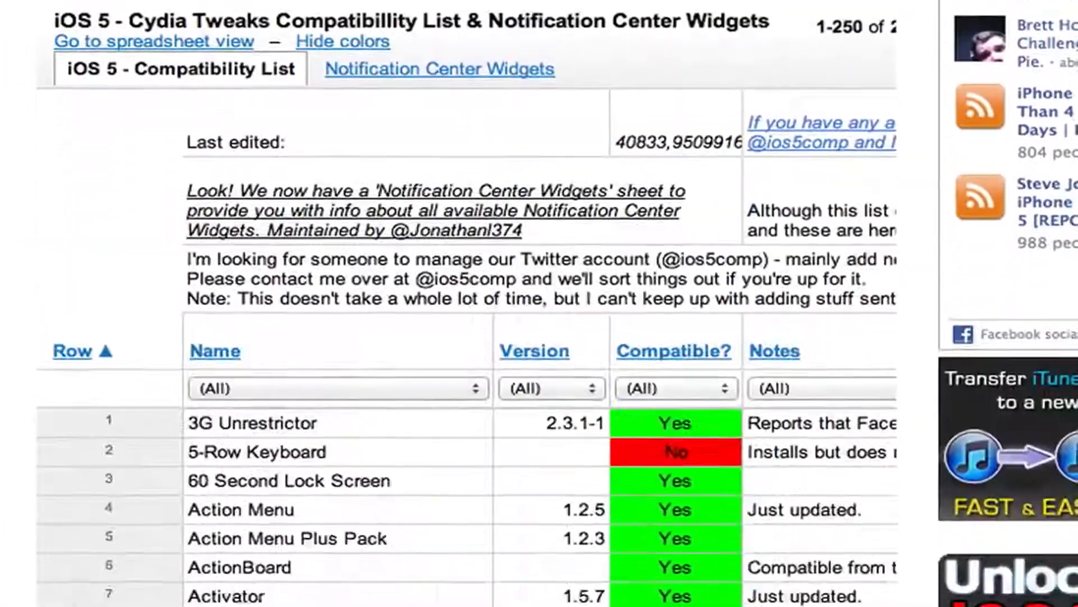
scroll(down, 3)
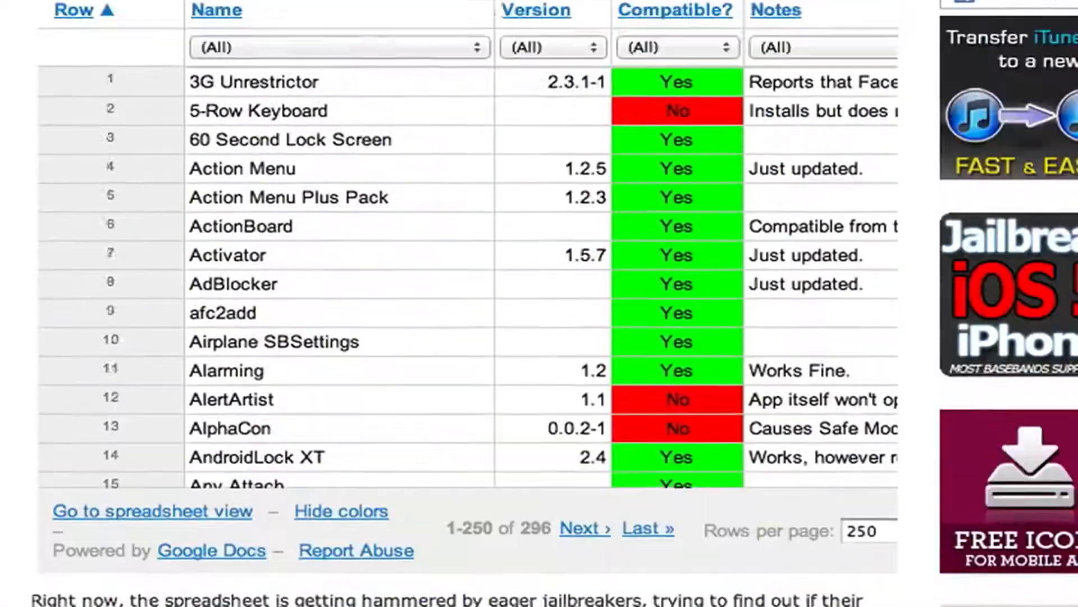
scroll(down, 3)
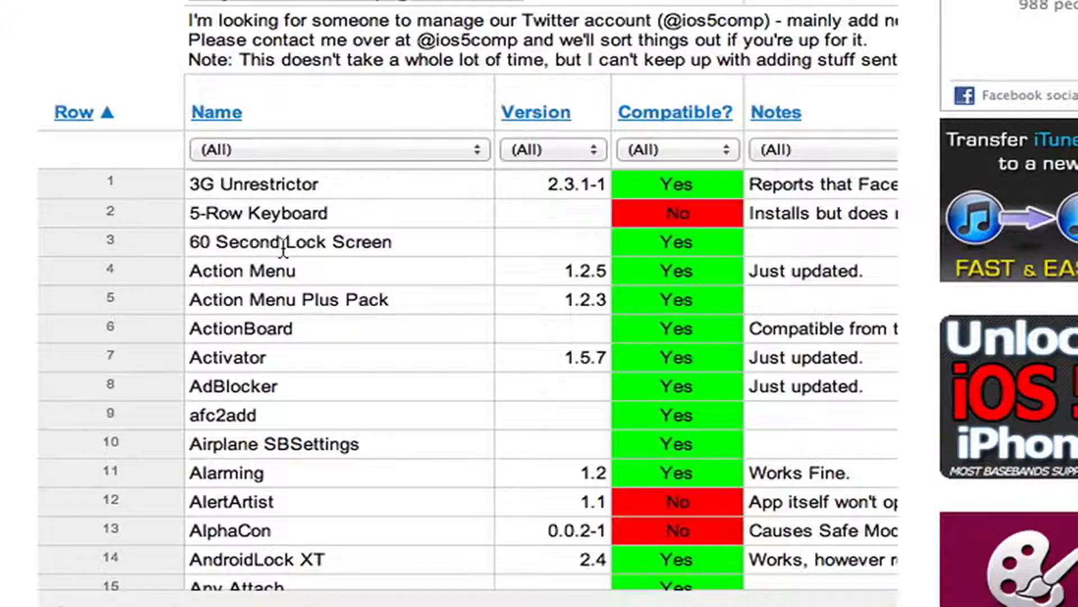
scroll(down, 3)
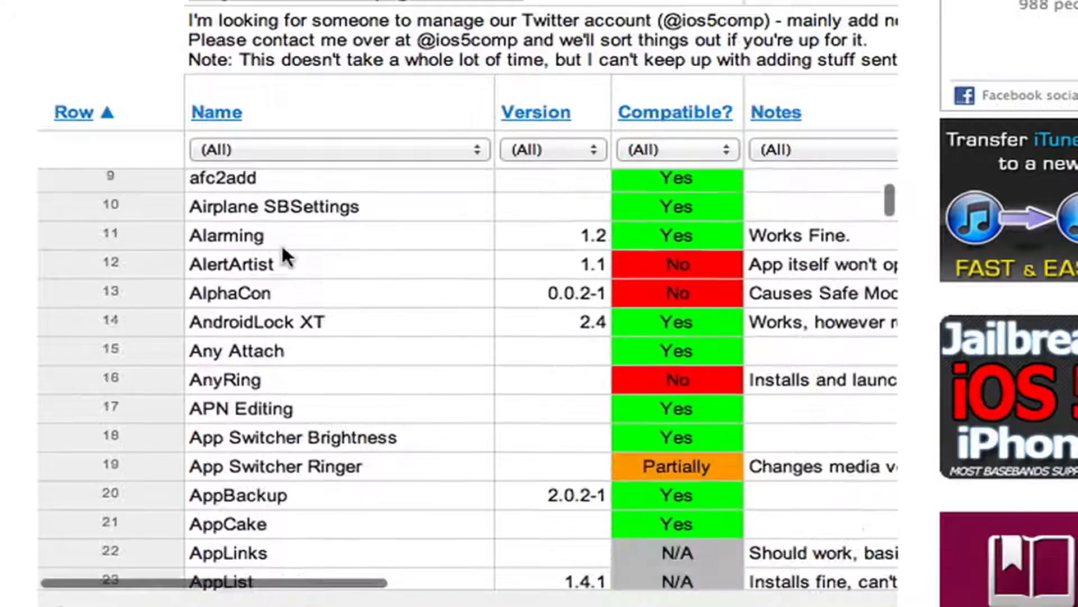
scroll(down, 3)
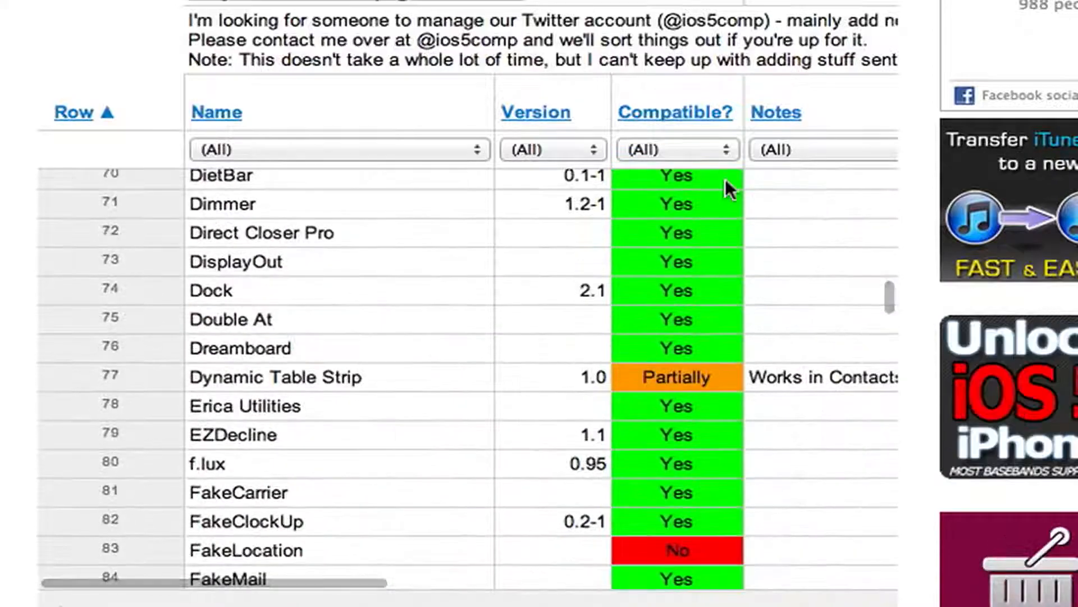
Step: Filter the Compatible? column to Yes so only iOS 5-compatible tweaks remain listed
click(675, 149)
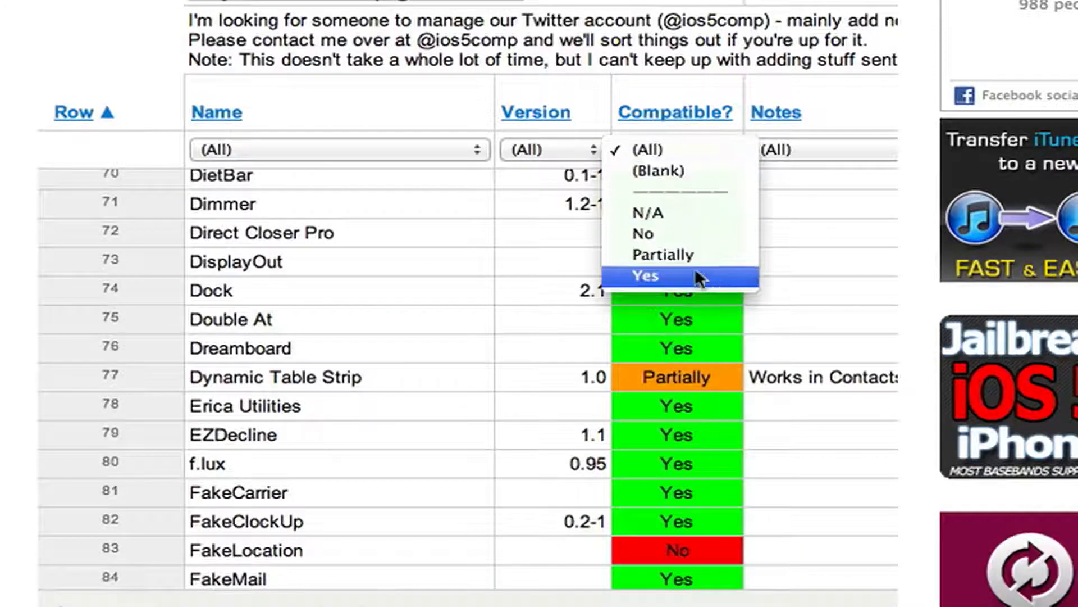
click(644, 276)
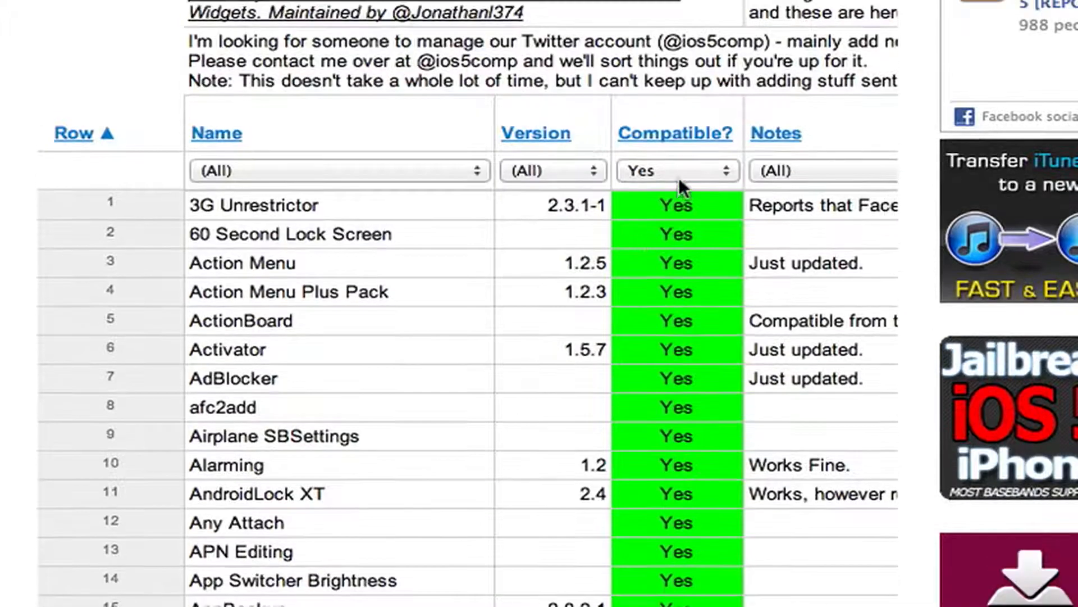
click(675, 170)
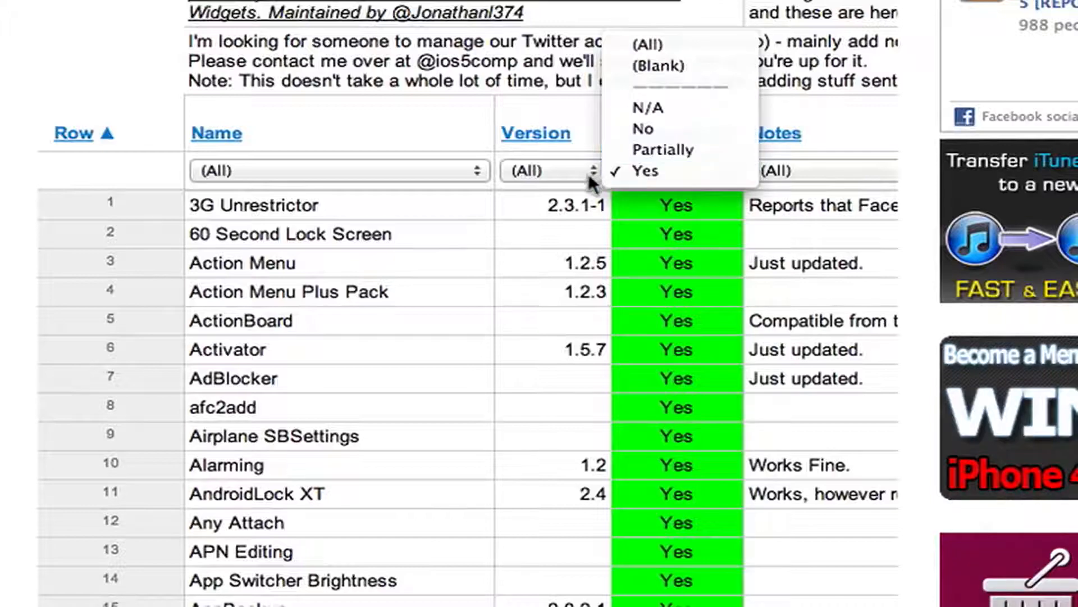
click(646, 171)
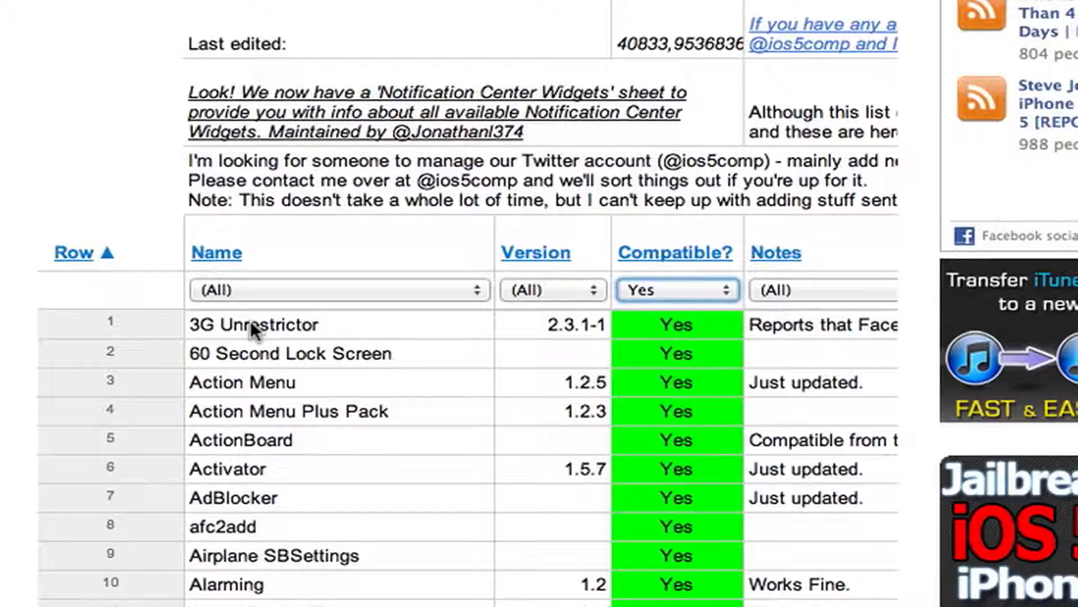
Step: Scroll the Yes-filtered list to its last row, 170 tweaks ending with Winterboard
scroll(down, 3)
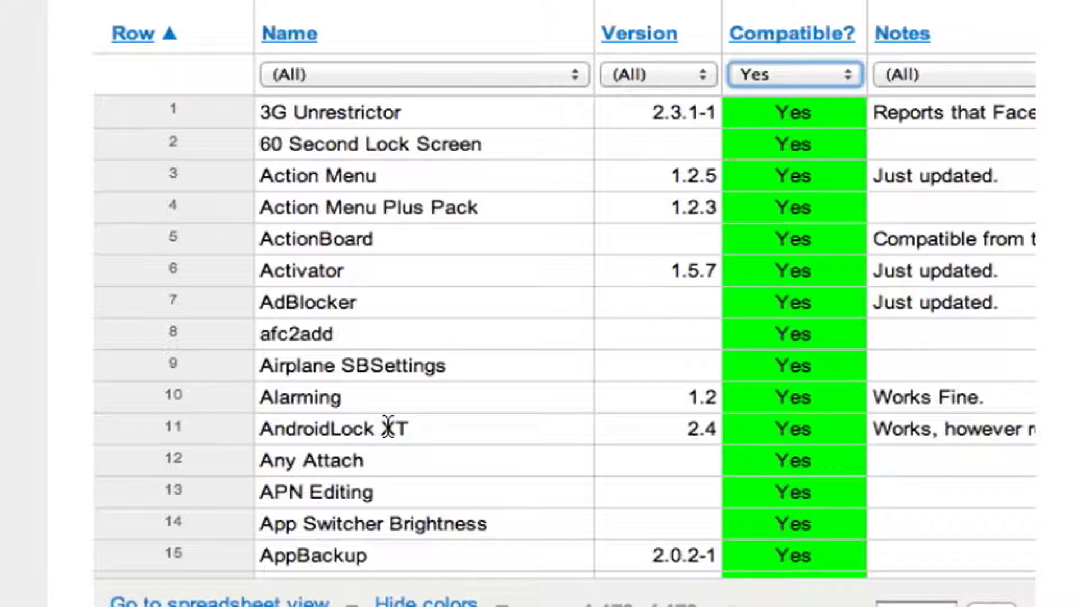
mouse_move(331, 271)
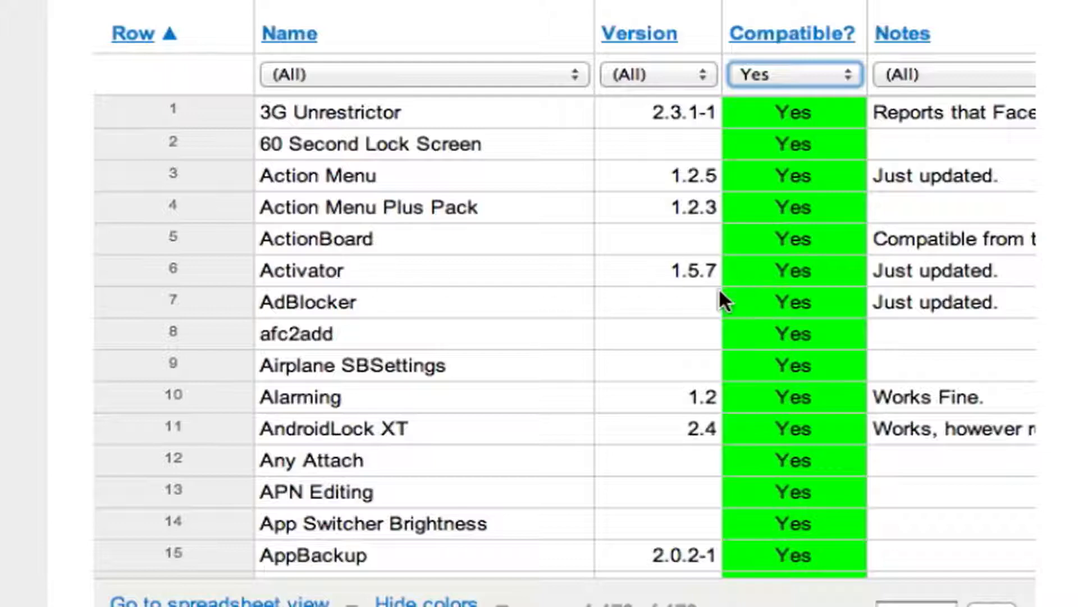
scroll(down, 3)
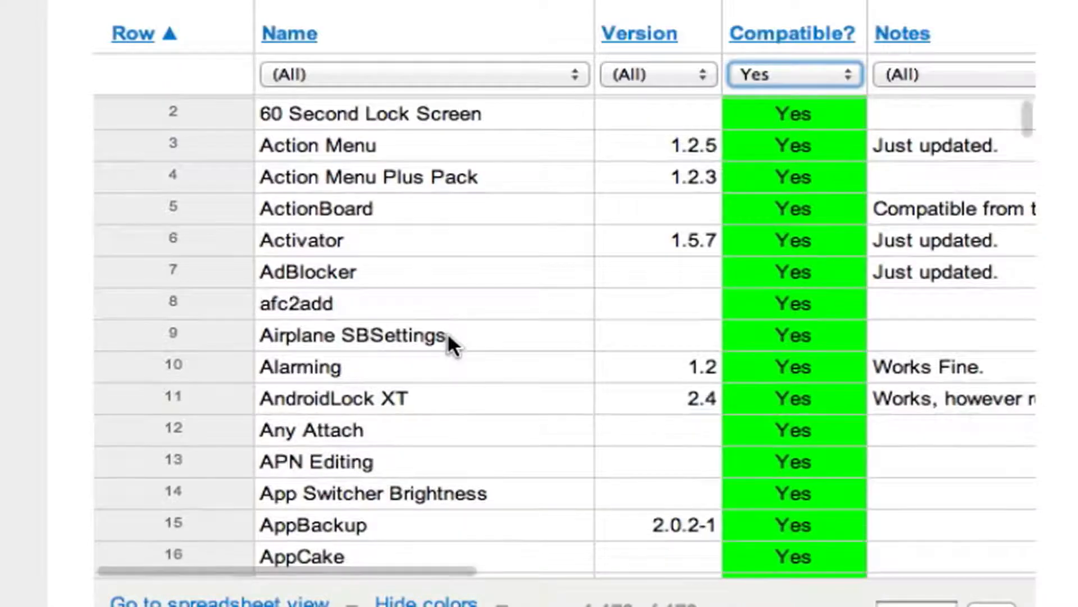
scroll(down, 3)
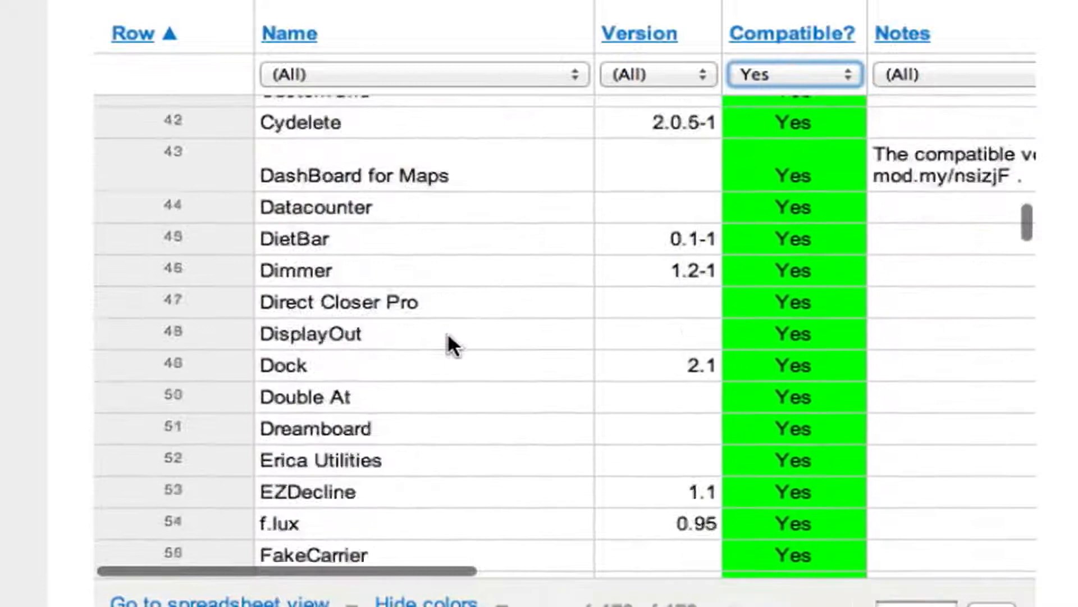
scroll(down, 3)
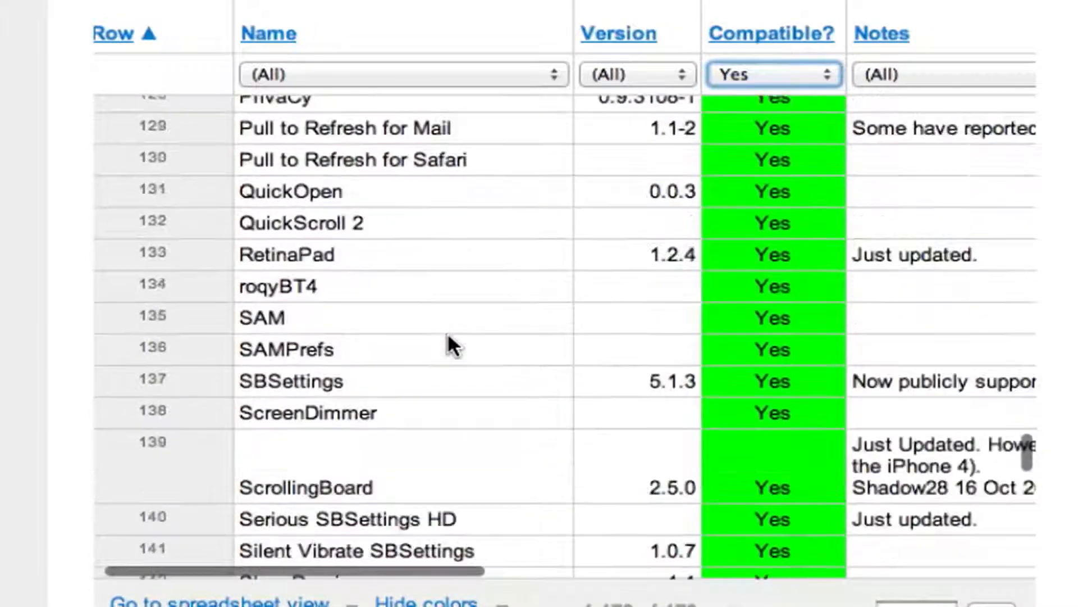
scroll(down, 3)
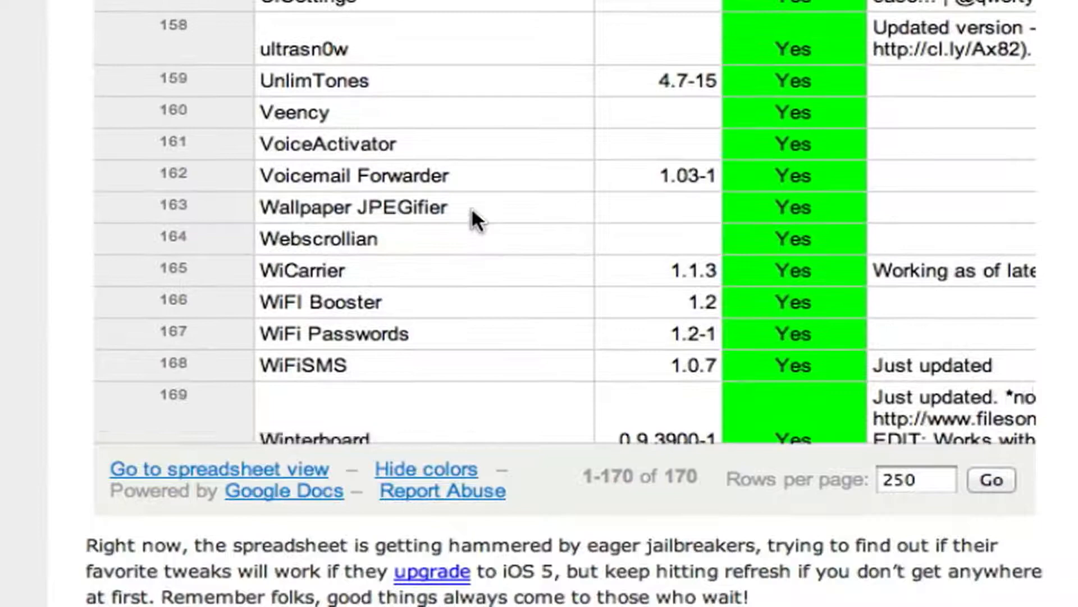
Step: Scroll back up to the M–N rows around MobileTerminal and MyWi
scroll(down, 3)
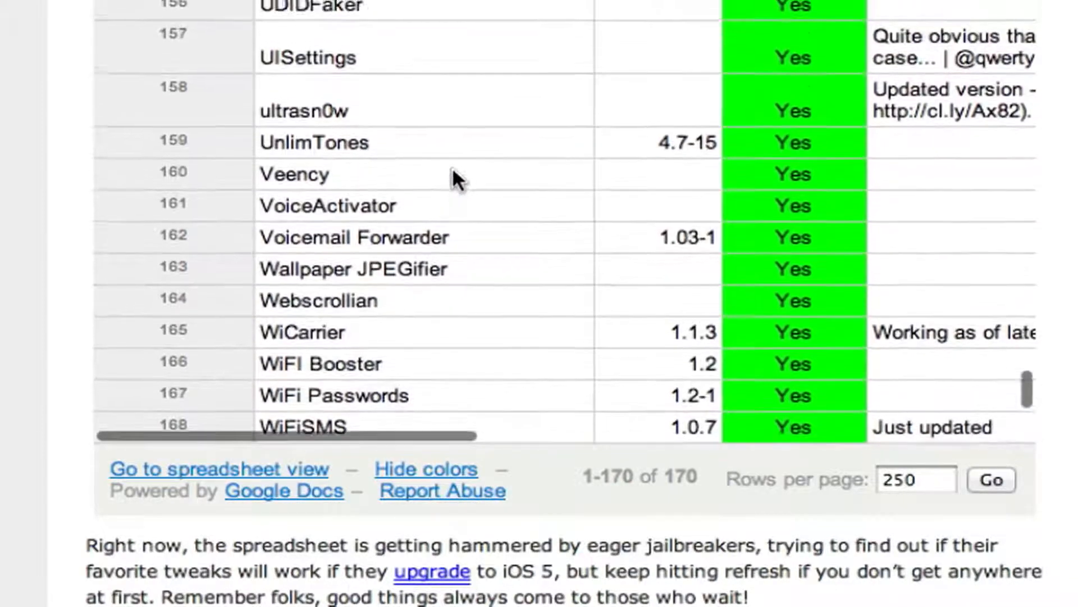
scroll(up, 3)
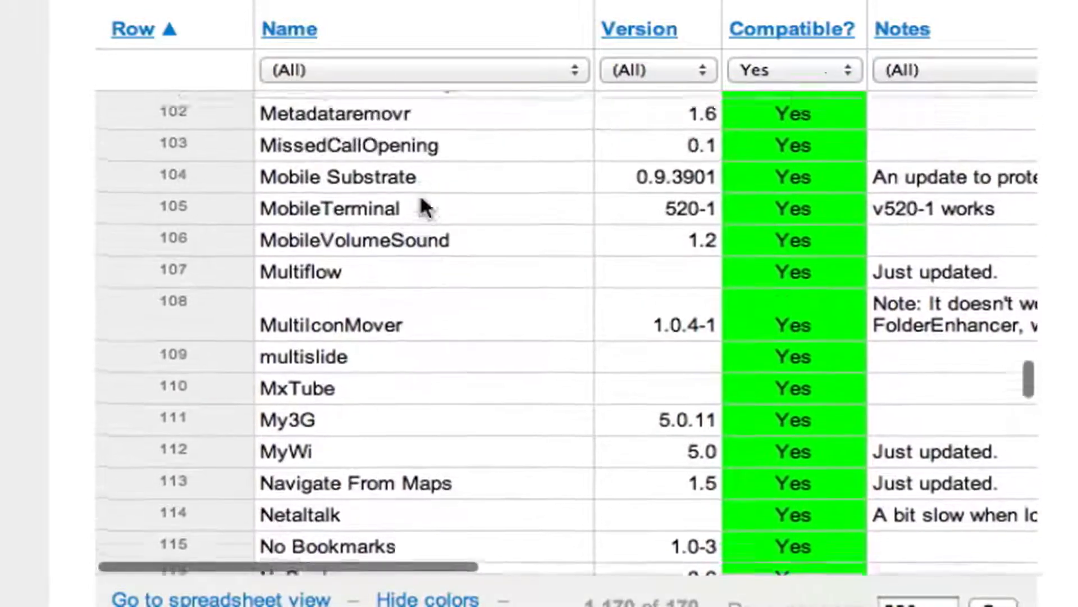
Step: Scroll up to the first filtered row, 3G Unrestrictor, then switch to the iPhone home screen
scroll(up, 3)
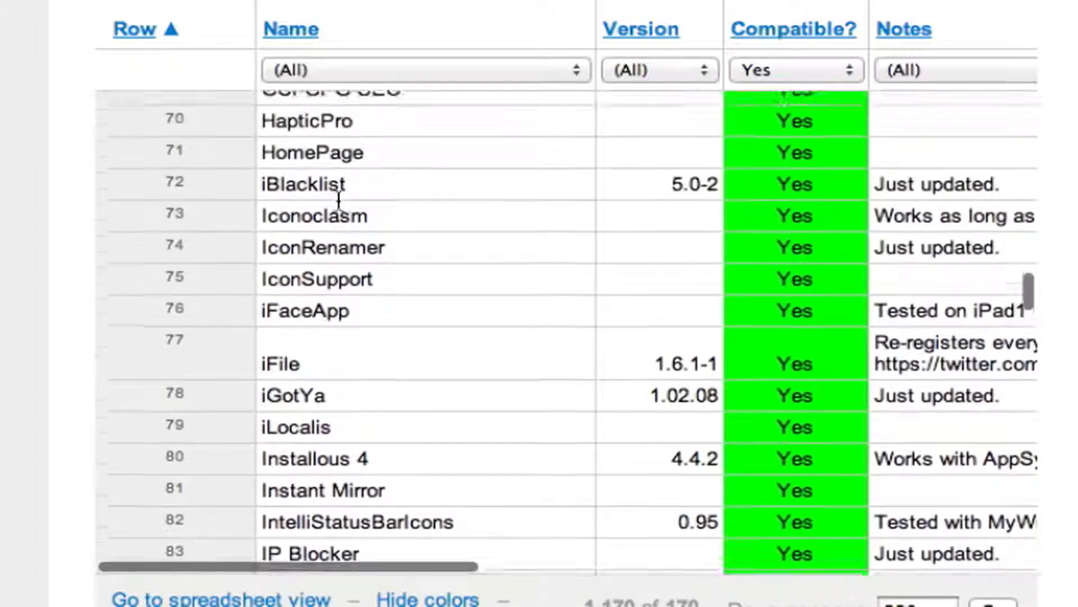
scroll(up, 3)
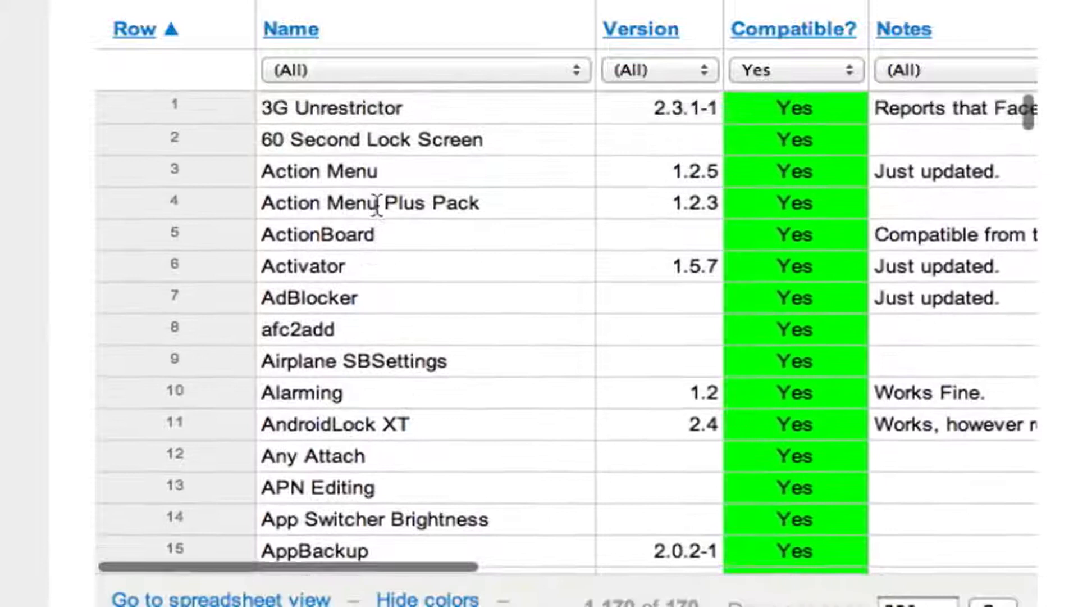
scroll(up, 3)
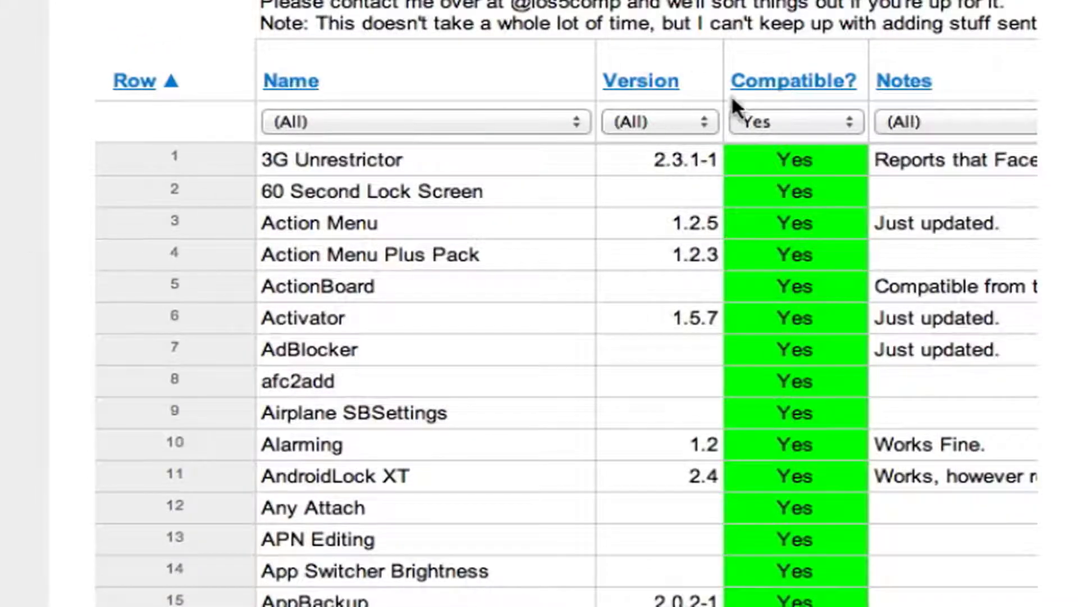
click(794, 122)
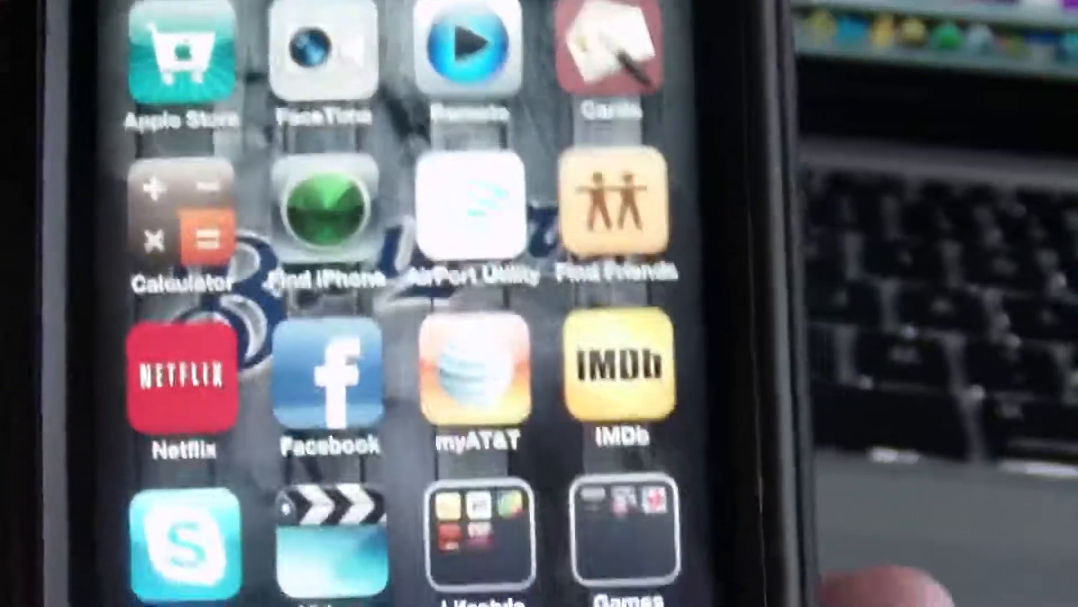
Step: Swipe to another home screen page showing YouTube, Newsstand, VEVO and Speed Test
scroll(left, 3)
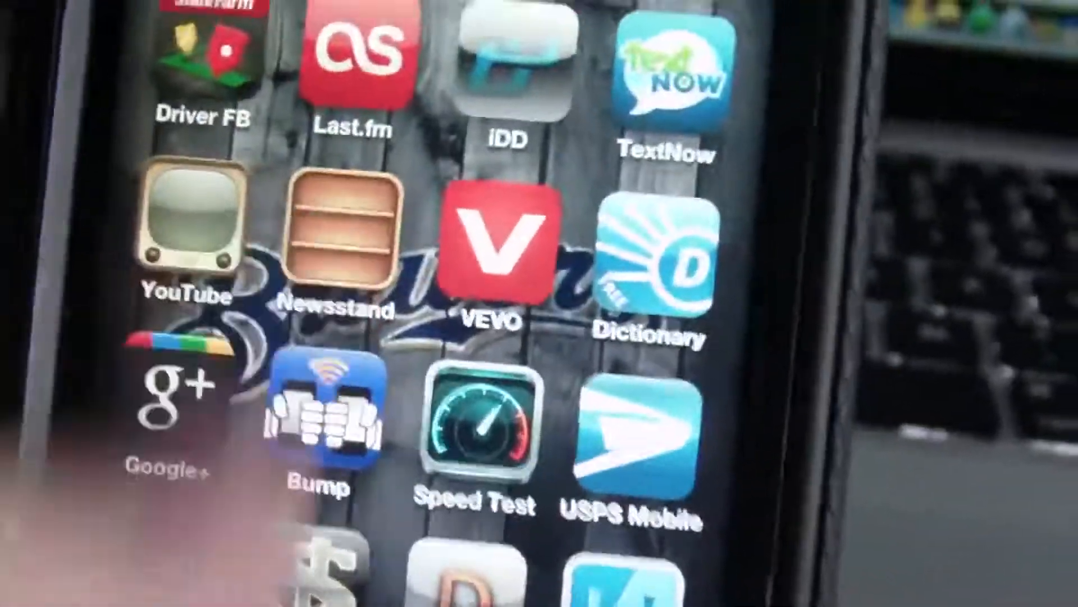